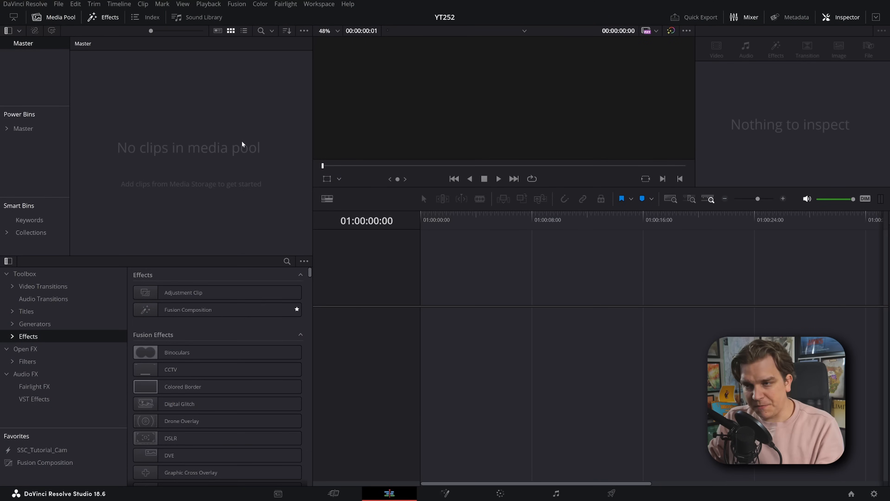
mouse_move(150, 128)
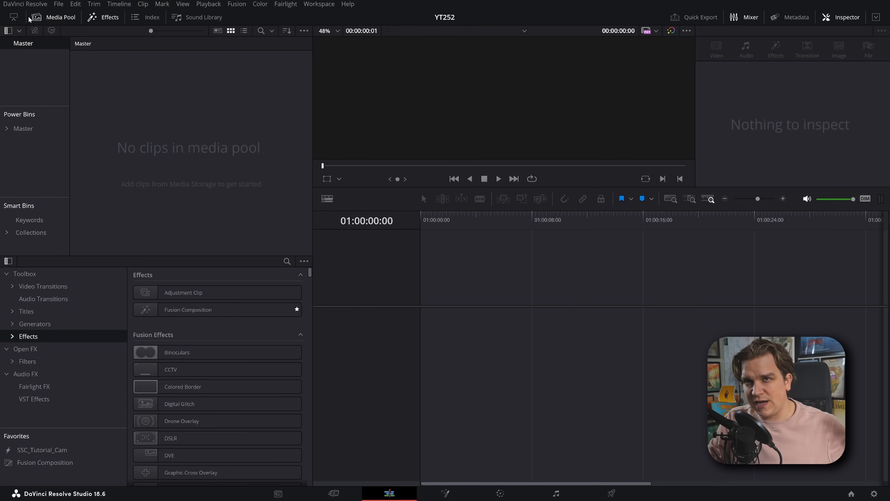
Run Check for Updates and start downloading the DaVinci Resolve Studio 18.6.3 update
left_click(25, 5)
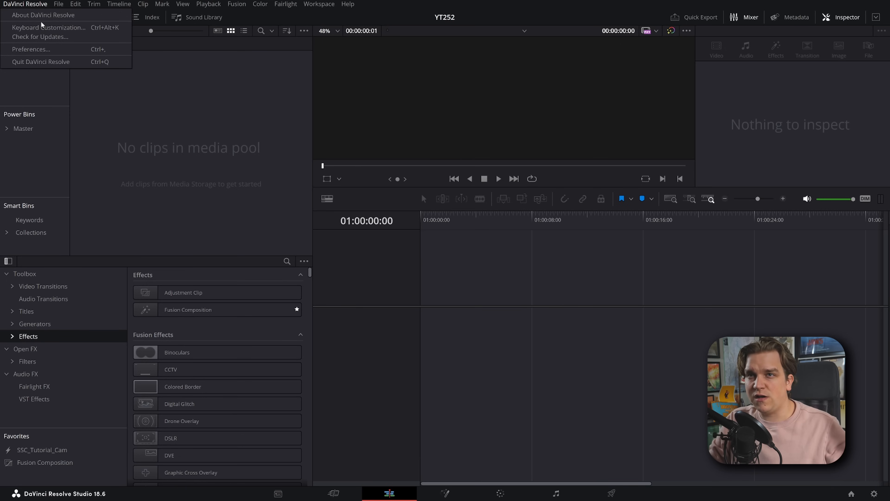
left_click(40, 36)
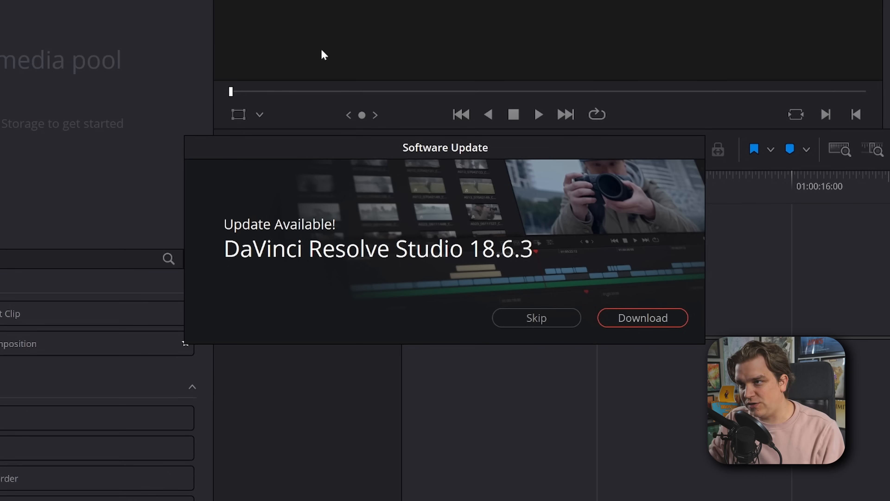
left_click(536, 317)
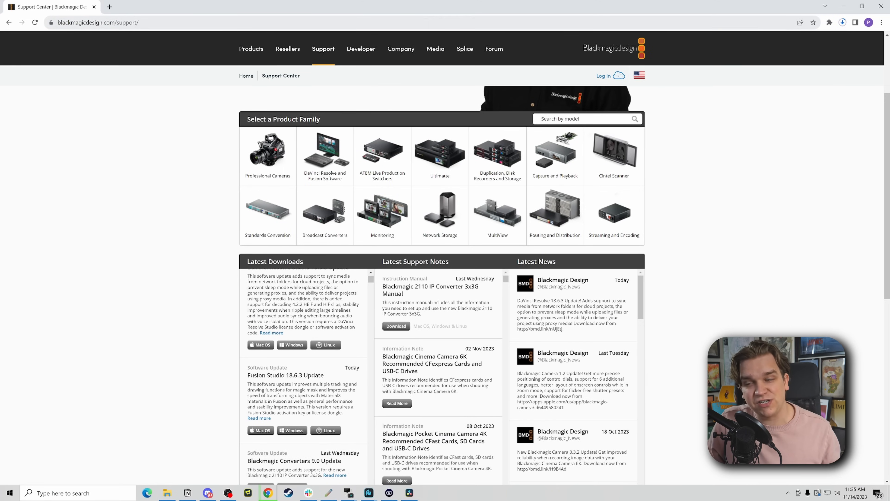
Browse the Latest Downloads list to the DaVinci Resolve and Studio 18.6.3 updates, dismissing the extraction dialog
scroll("up", 3)
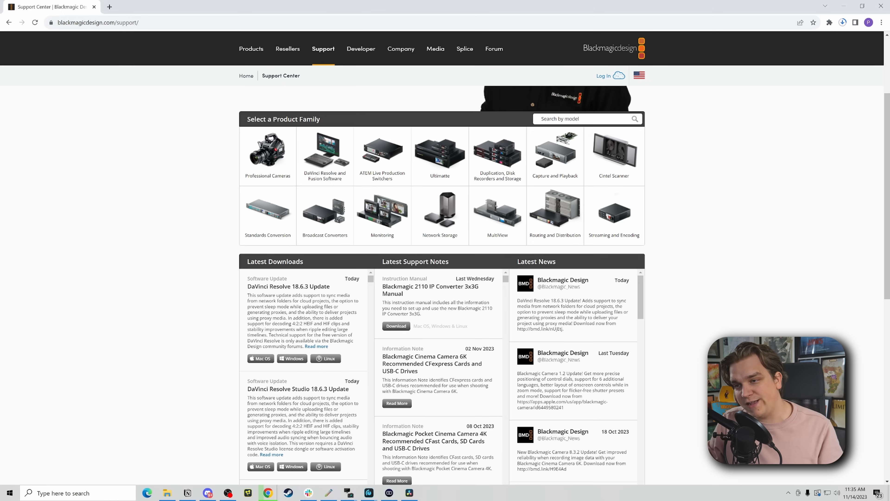
scroll("down", 3)
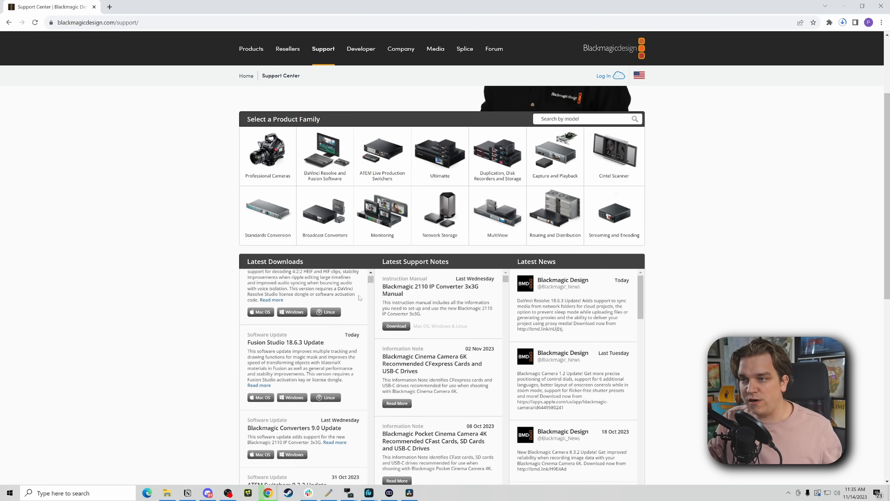
scroll("down", 3)
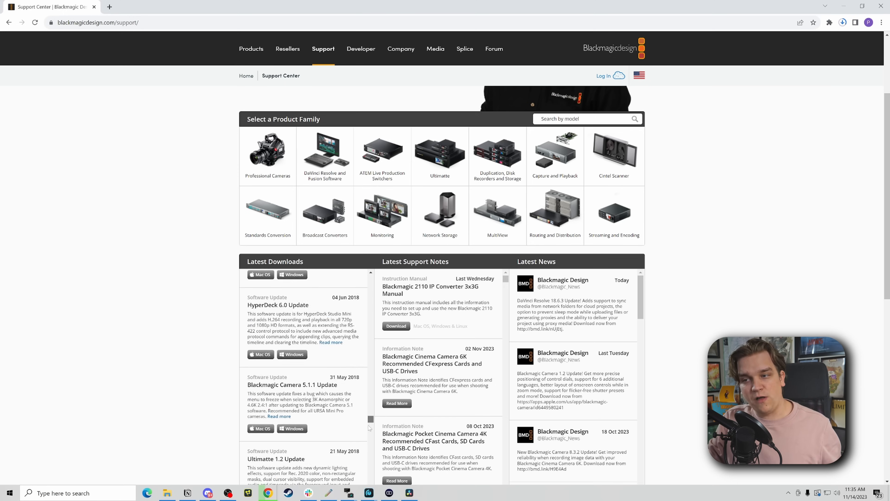
scroll("down", 3)
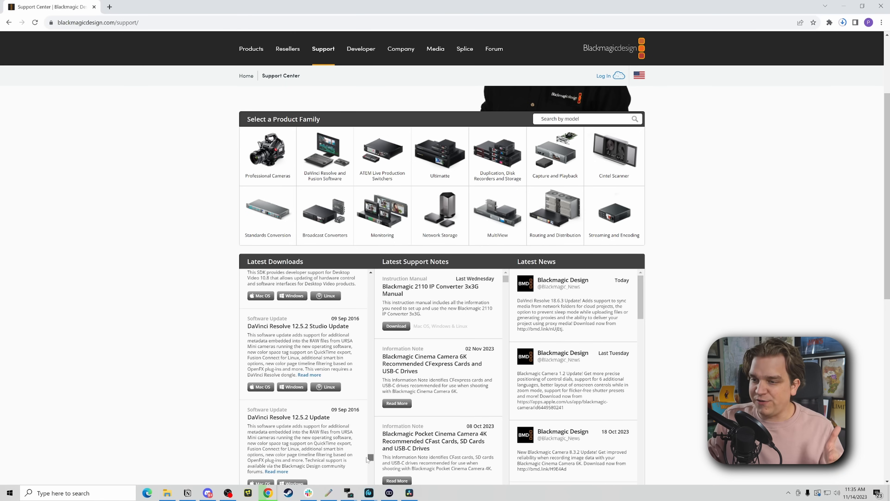
scroll("down", 3)
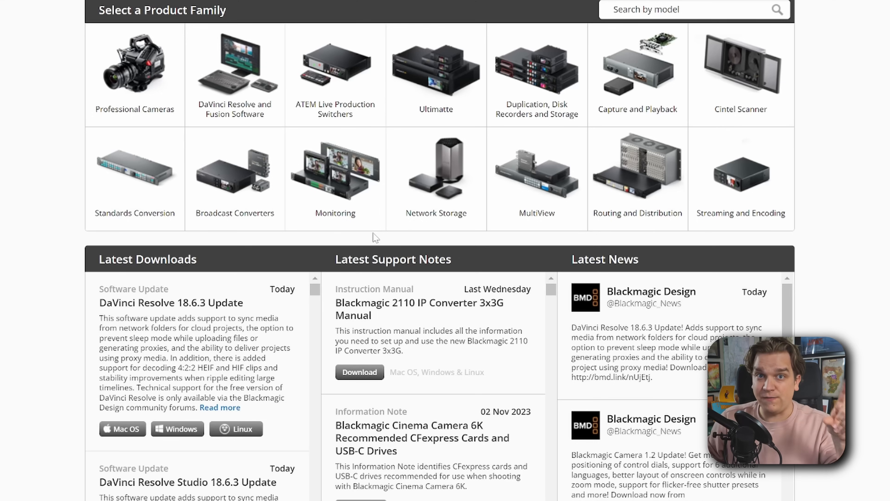
scroll("down", 3)
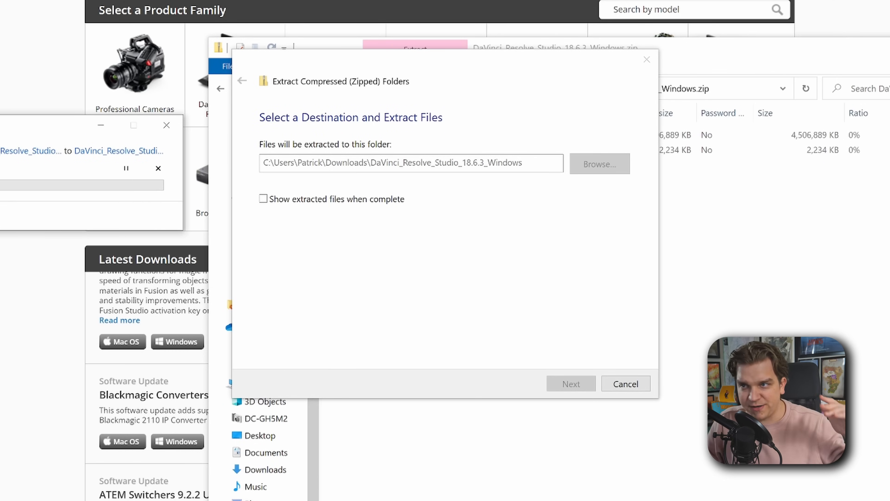
left_click(625, 384)
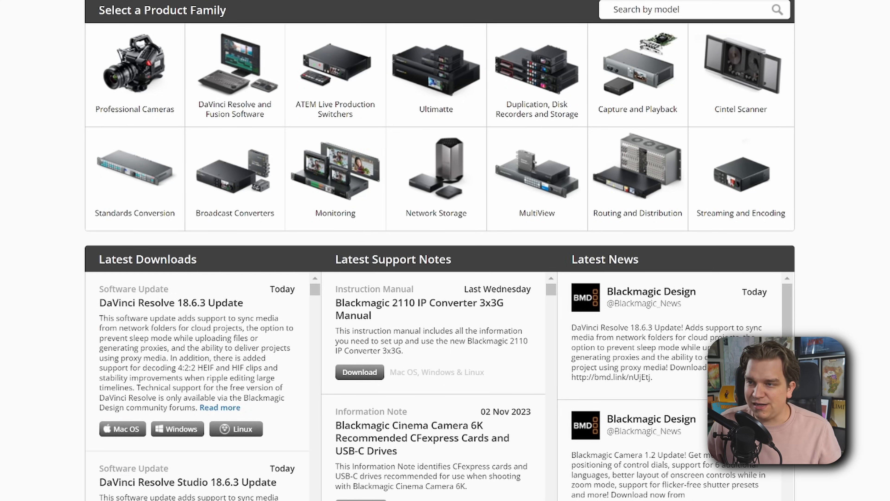
scroll("down", 3)
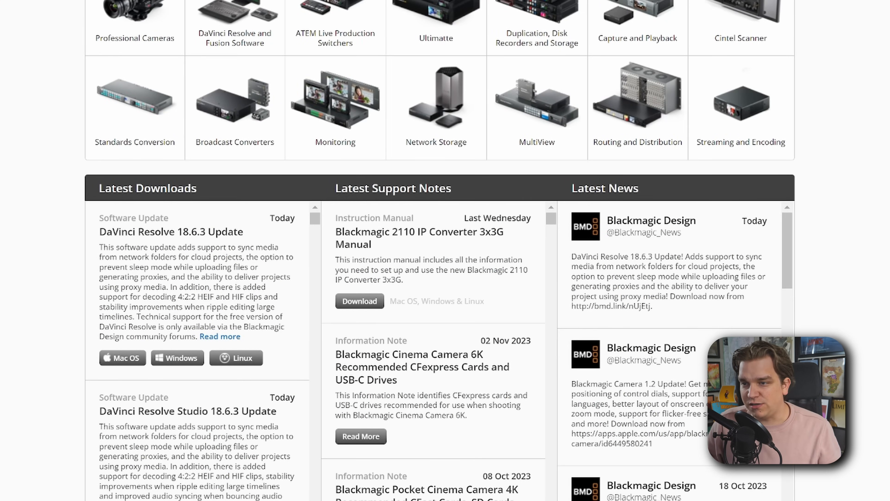
Bring up the DaVinci Resolve Studio 18.6.3 release notes via Read more
left_click(187, 410)
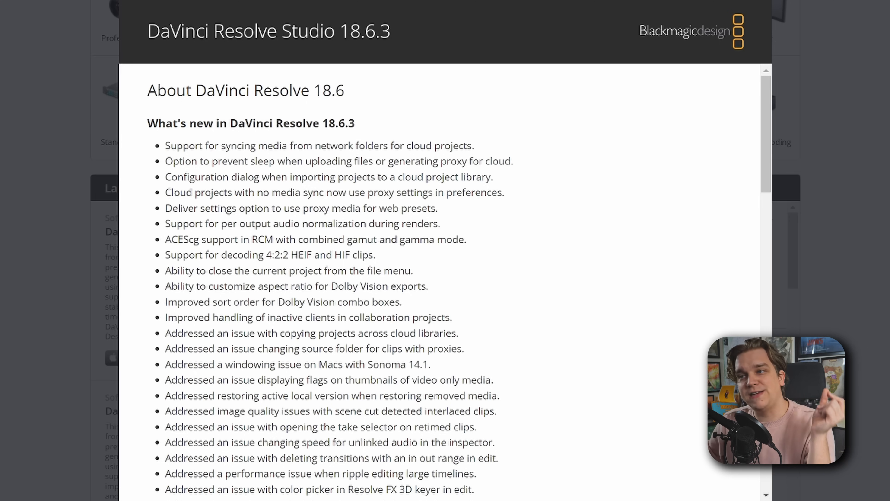
mouse_move(593, 161)
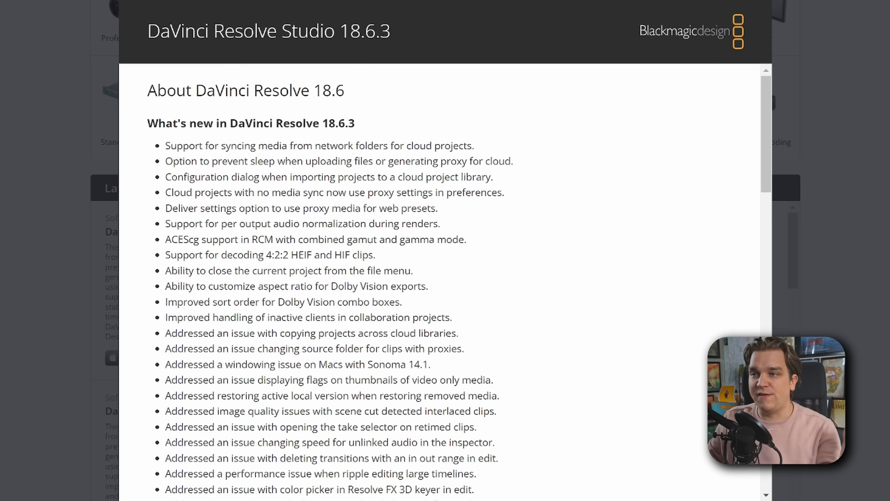
mouse_move(551, 195)
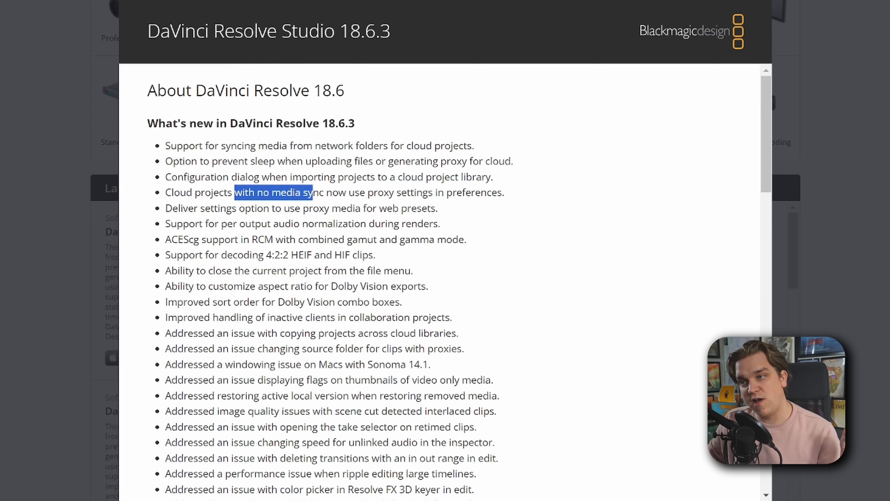
left_click(504, 193)
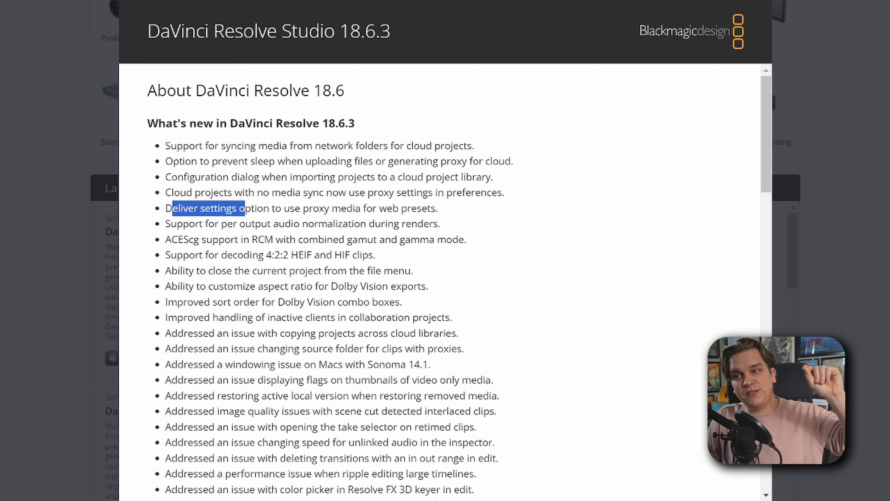
mouse_move(460, 210)
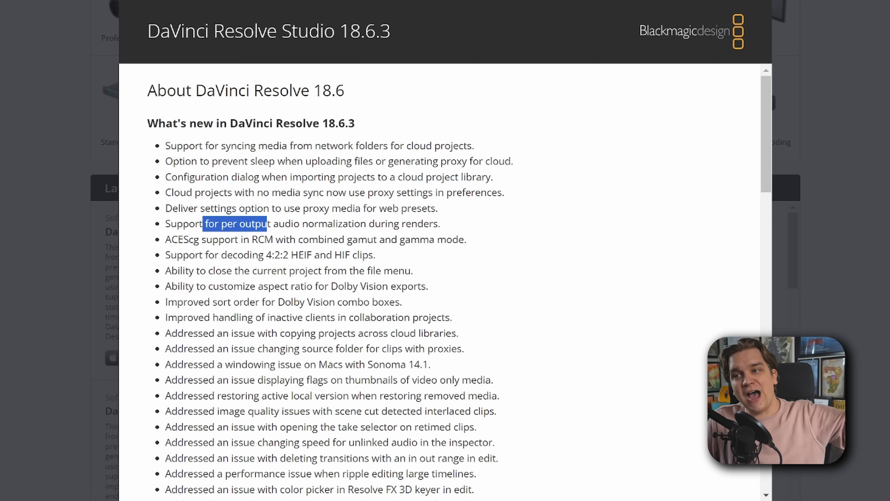
mouse_move(503, 234)
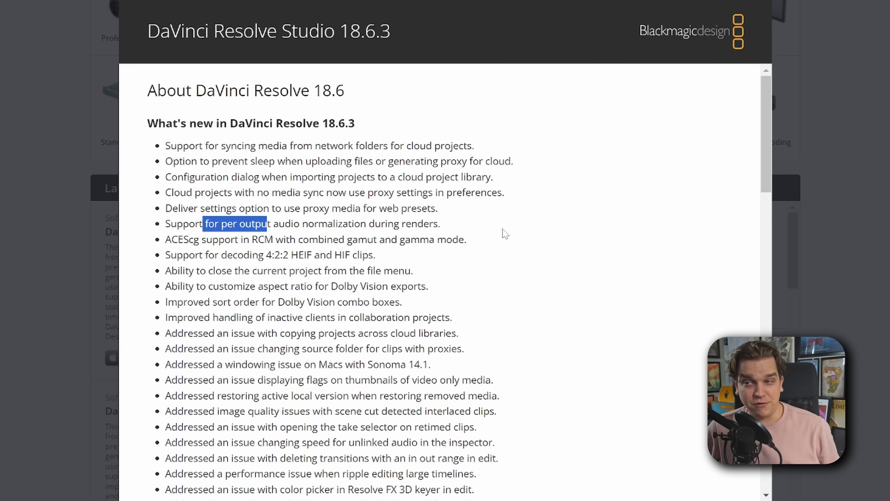
mouse_move(205, 252)
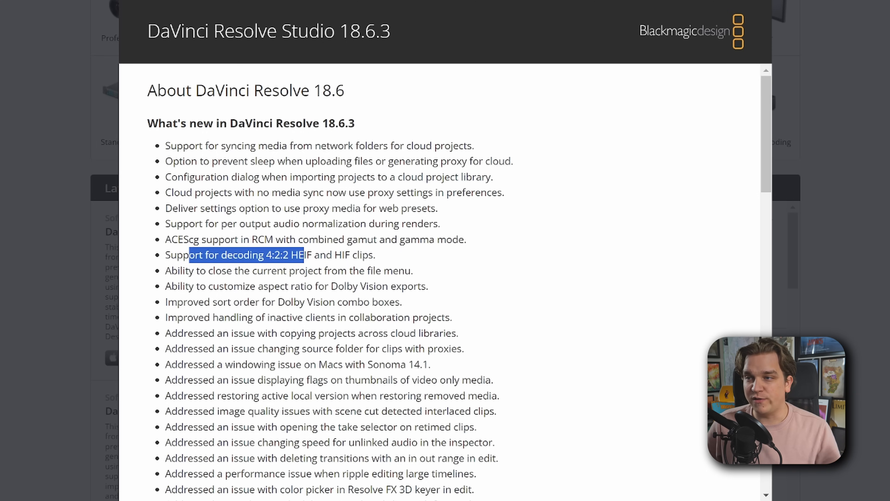
mouse_move(385, 259)
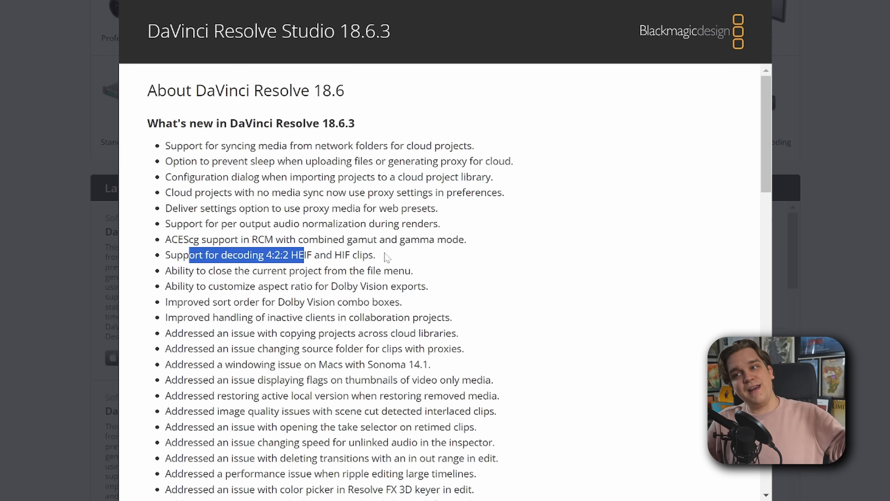
left_click(386, 264)
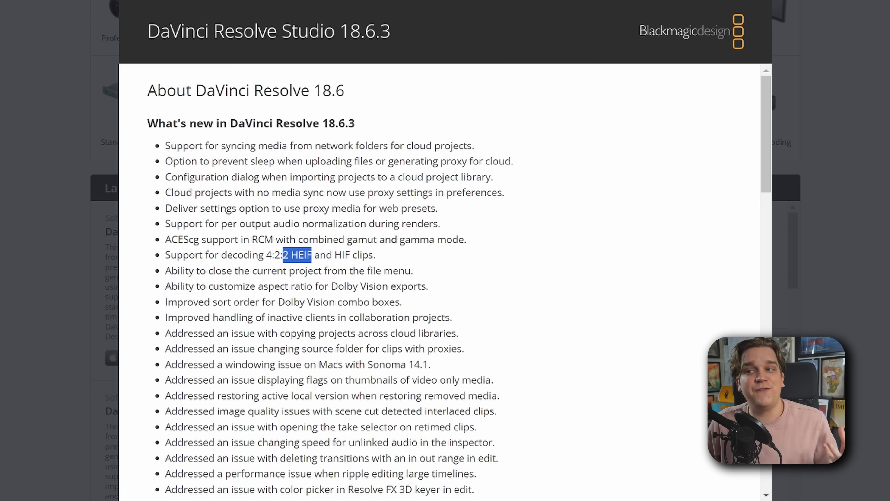
double_click(363, 255)
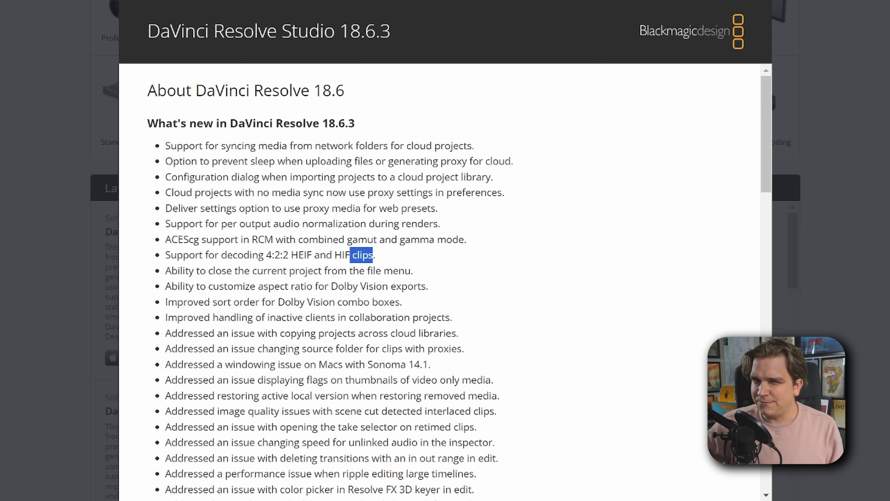
mouse_move(473, 308)
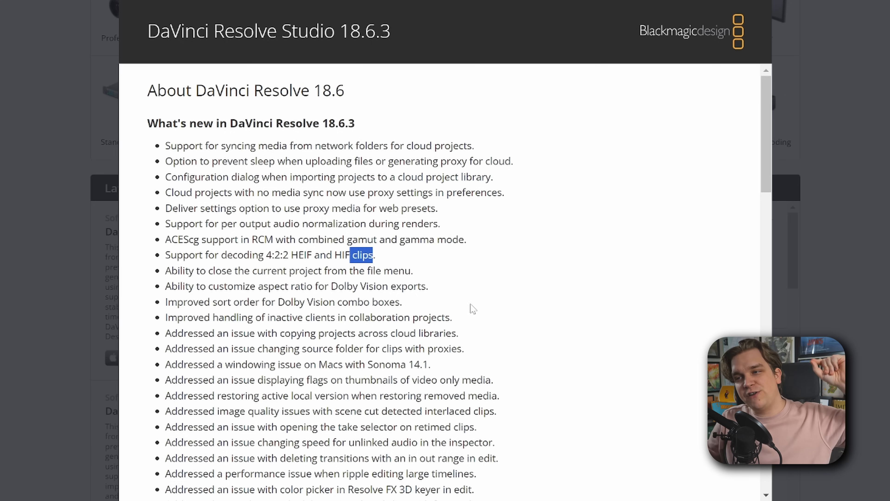
mouse_move(450, 306)
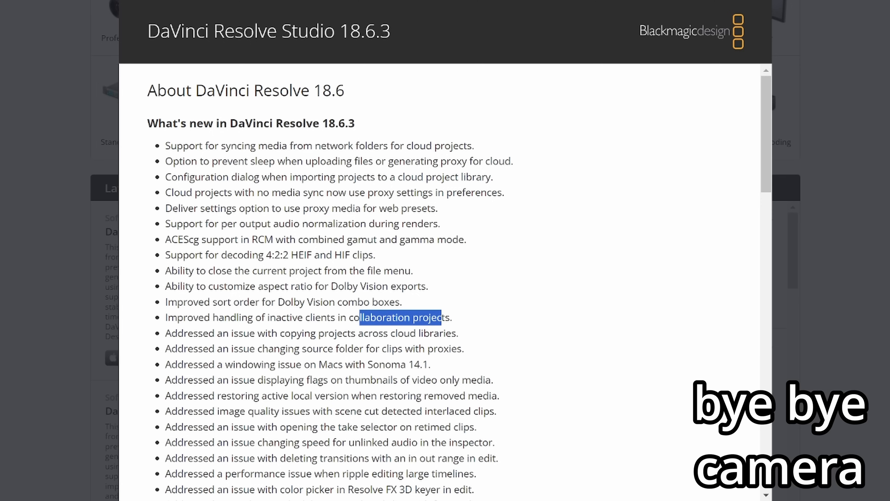
left_click(264, 363)
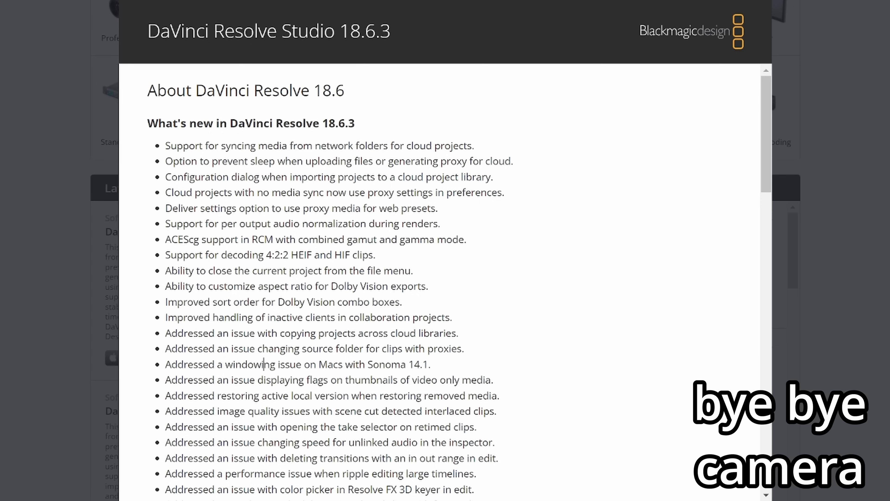
mouse_move(447, 373)
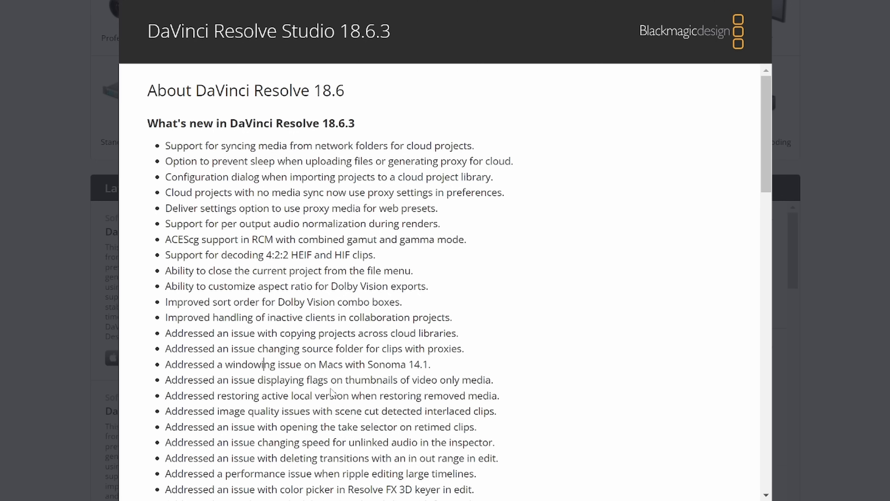
mouse_move(565, 392)
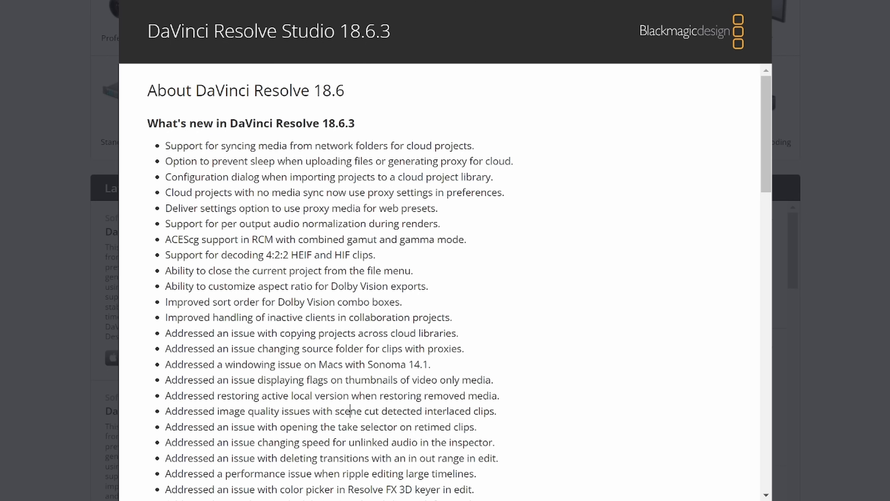
double_click(372, 427)
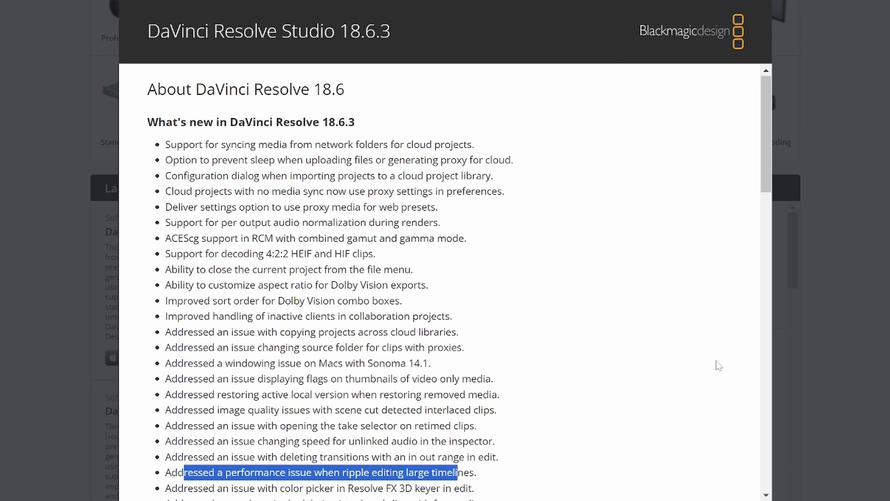
Move down the 18.6.3 notes to the Resolve FX 3D keyer, Fusion and HDR fix entries
scroll("down", 3)
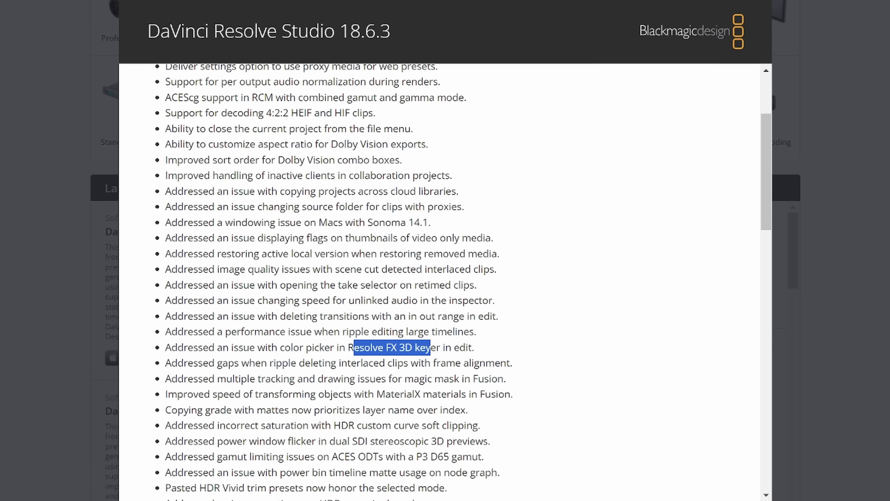
mouse_move(557, 364)
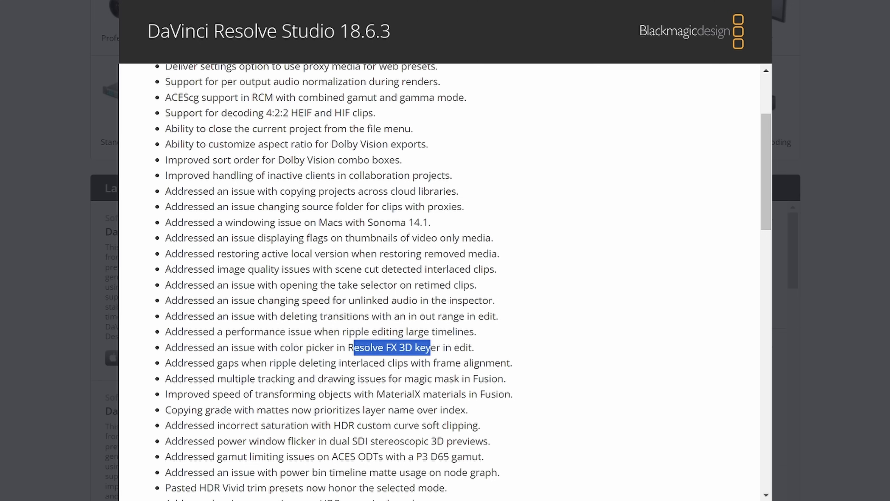
mouse_move(573, 417)
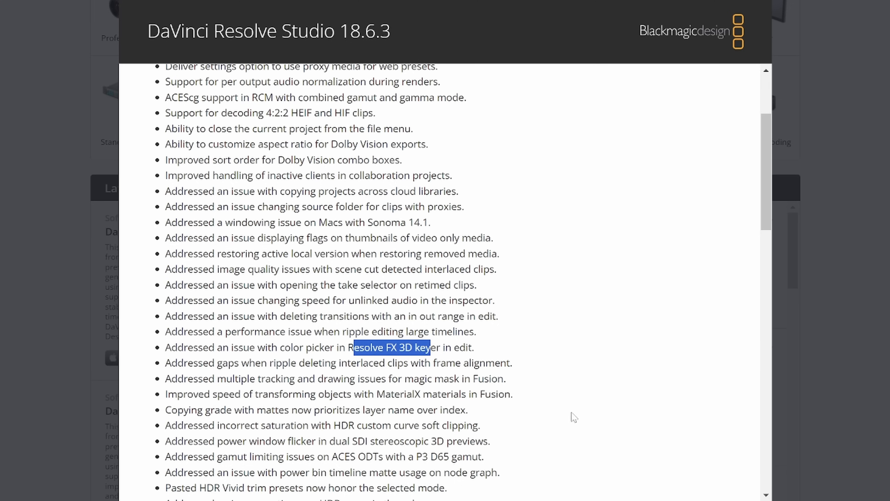
mouse_move(576, 427)
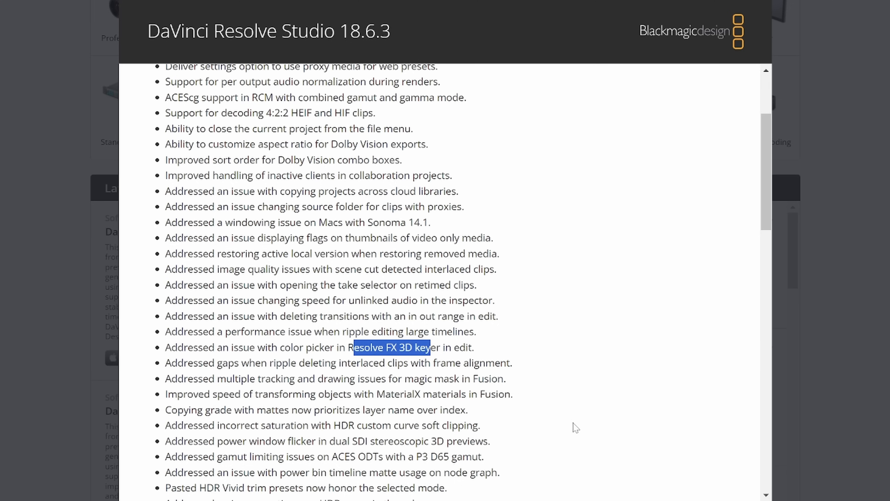
mouse_move(573, 379)
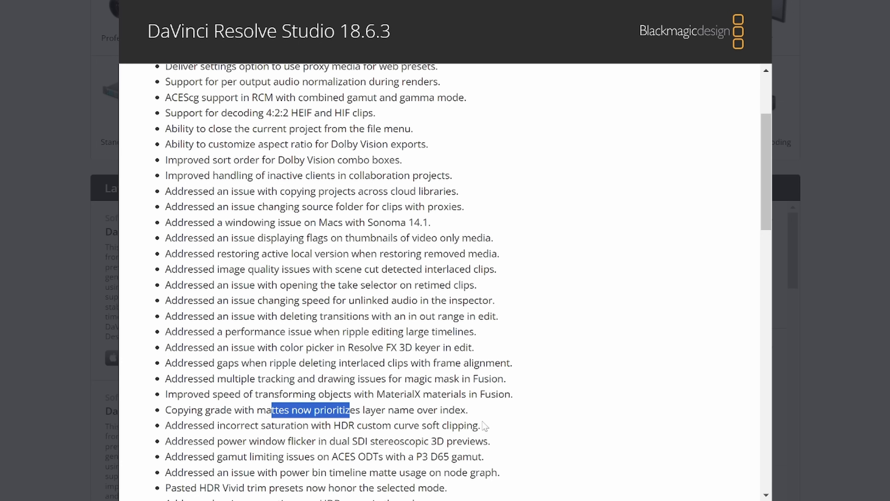
Reach the end of the 18.6.3 fixes and the Mac OS minimum requirements, clearing a stray text highlight
scroll("down", 3)
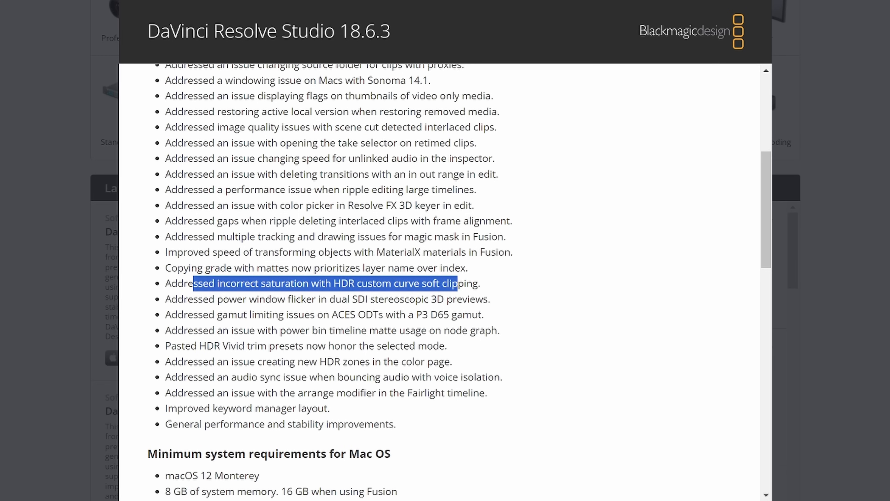
double_click(364, 298)
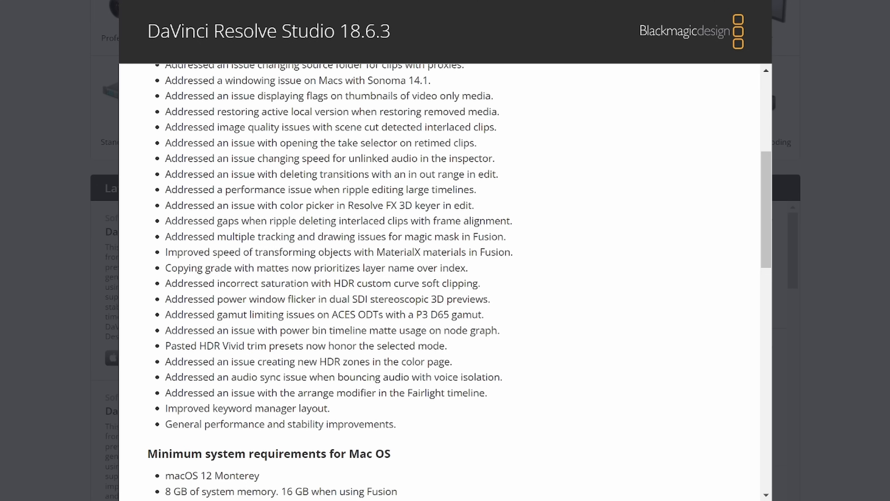
double_click(212, 345)
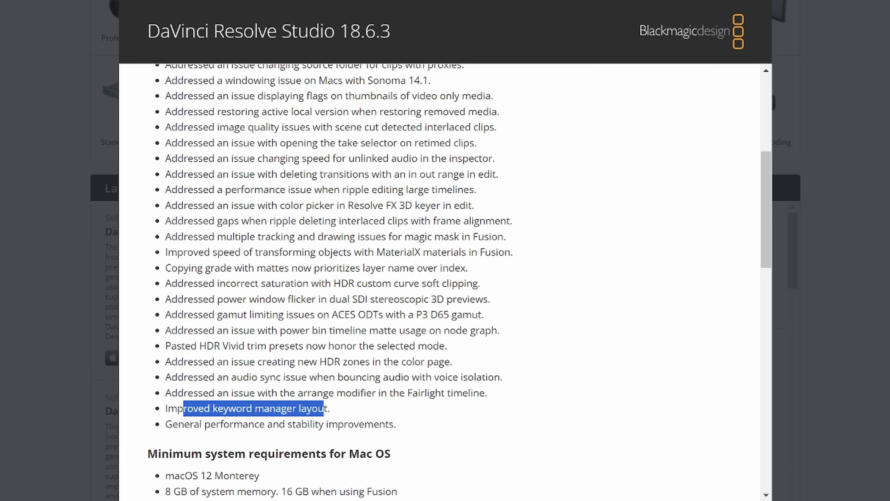
left_click(178, 424)
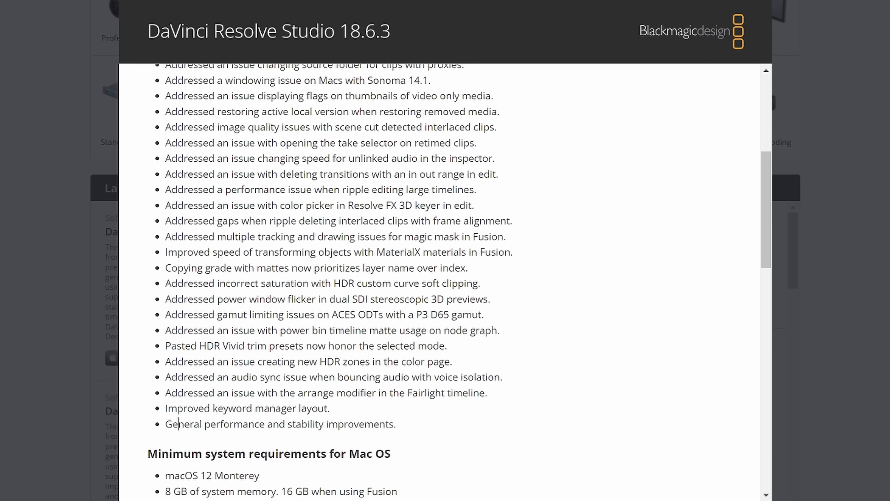